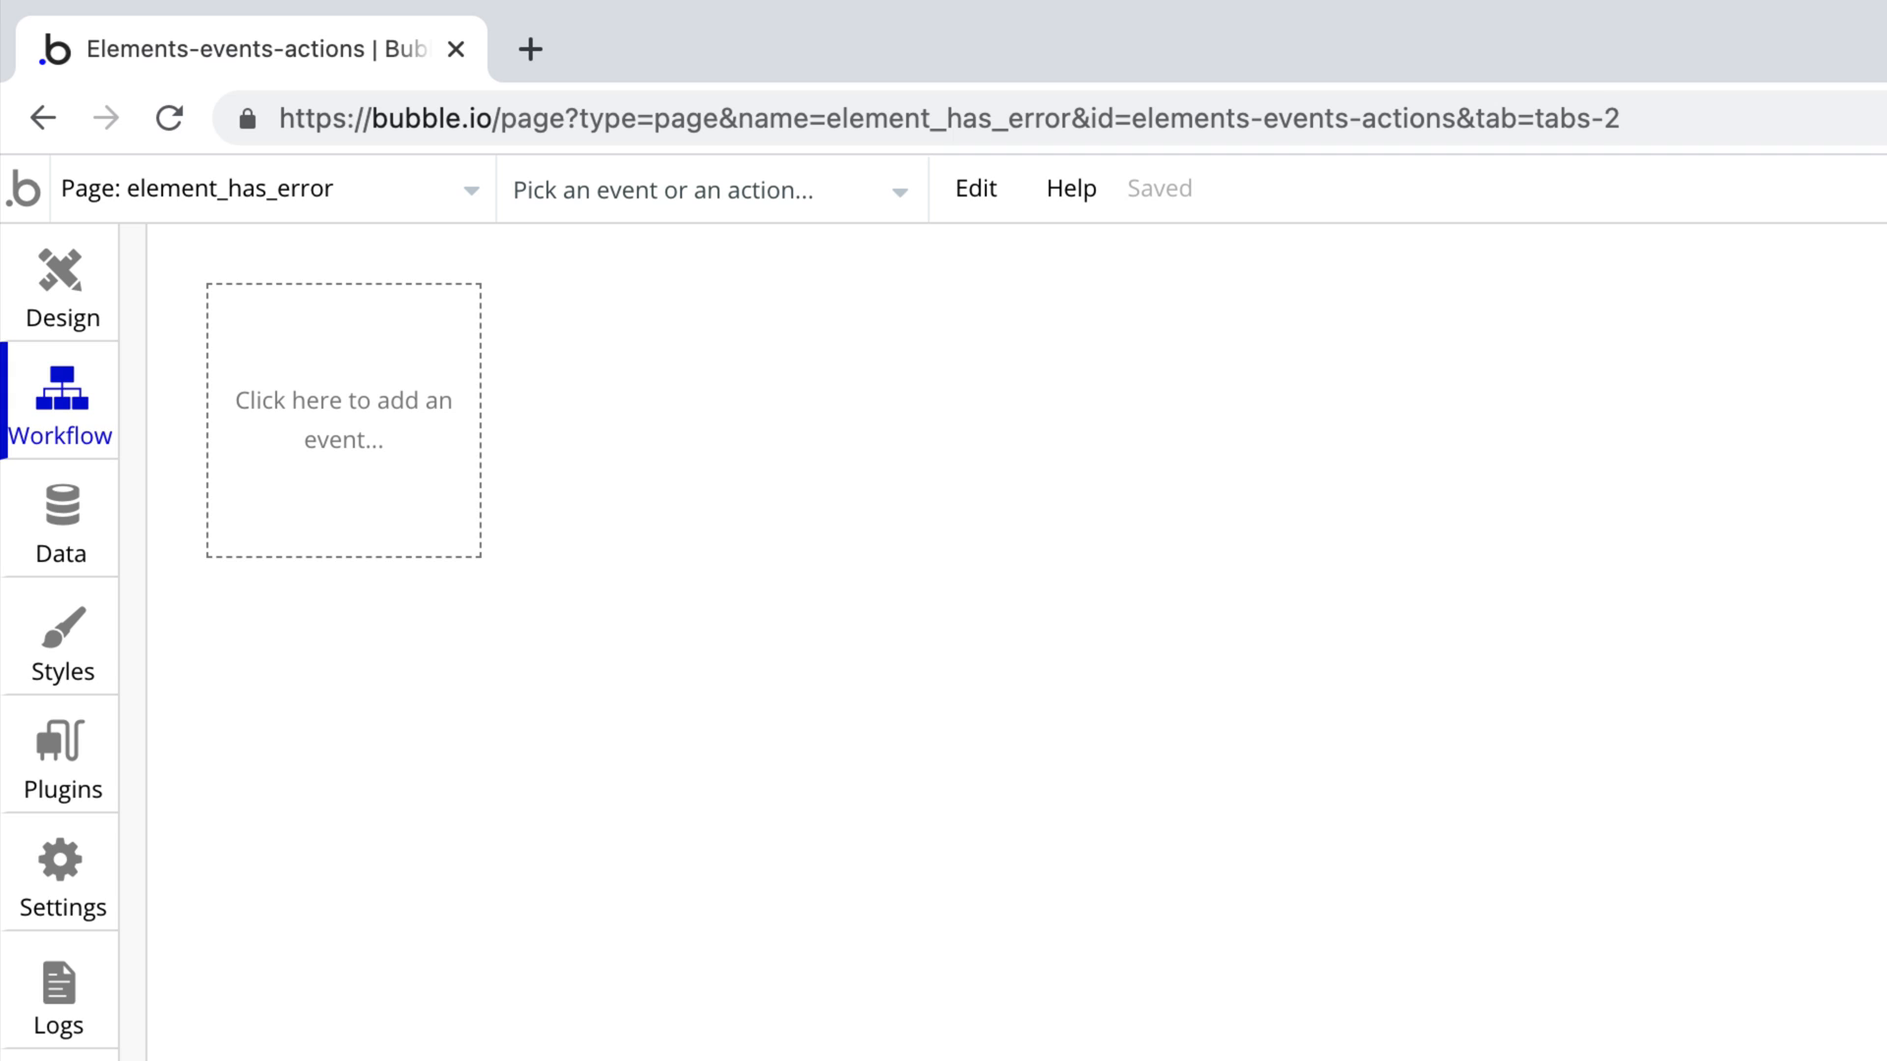
- Add the 'An element has an error running a workflow' event, element not yet chosen
click(342, 421)
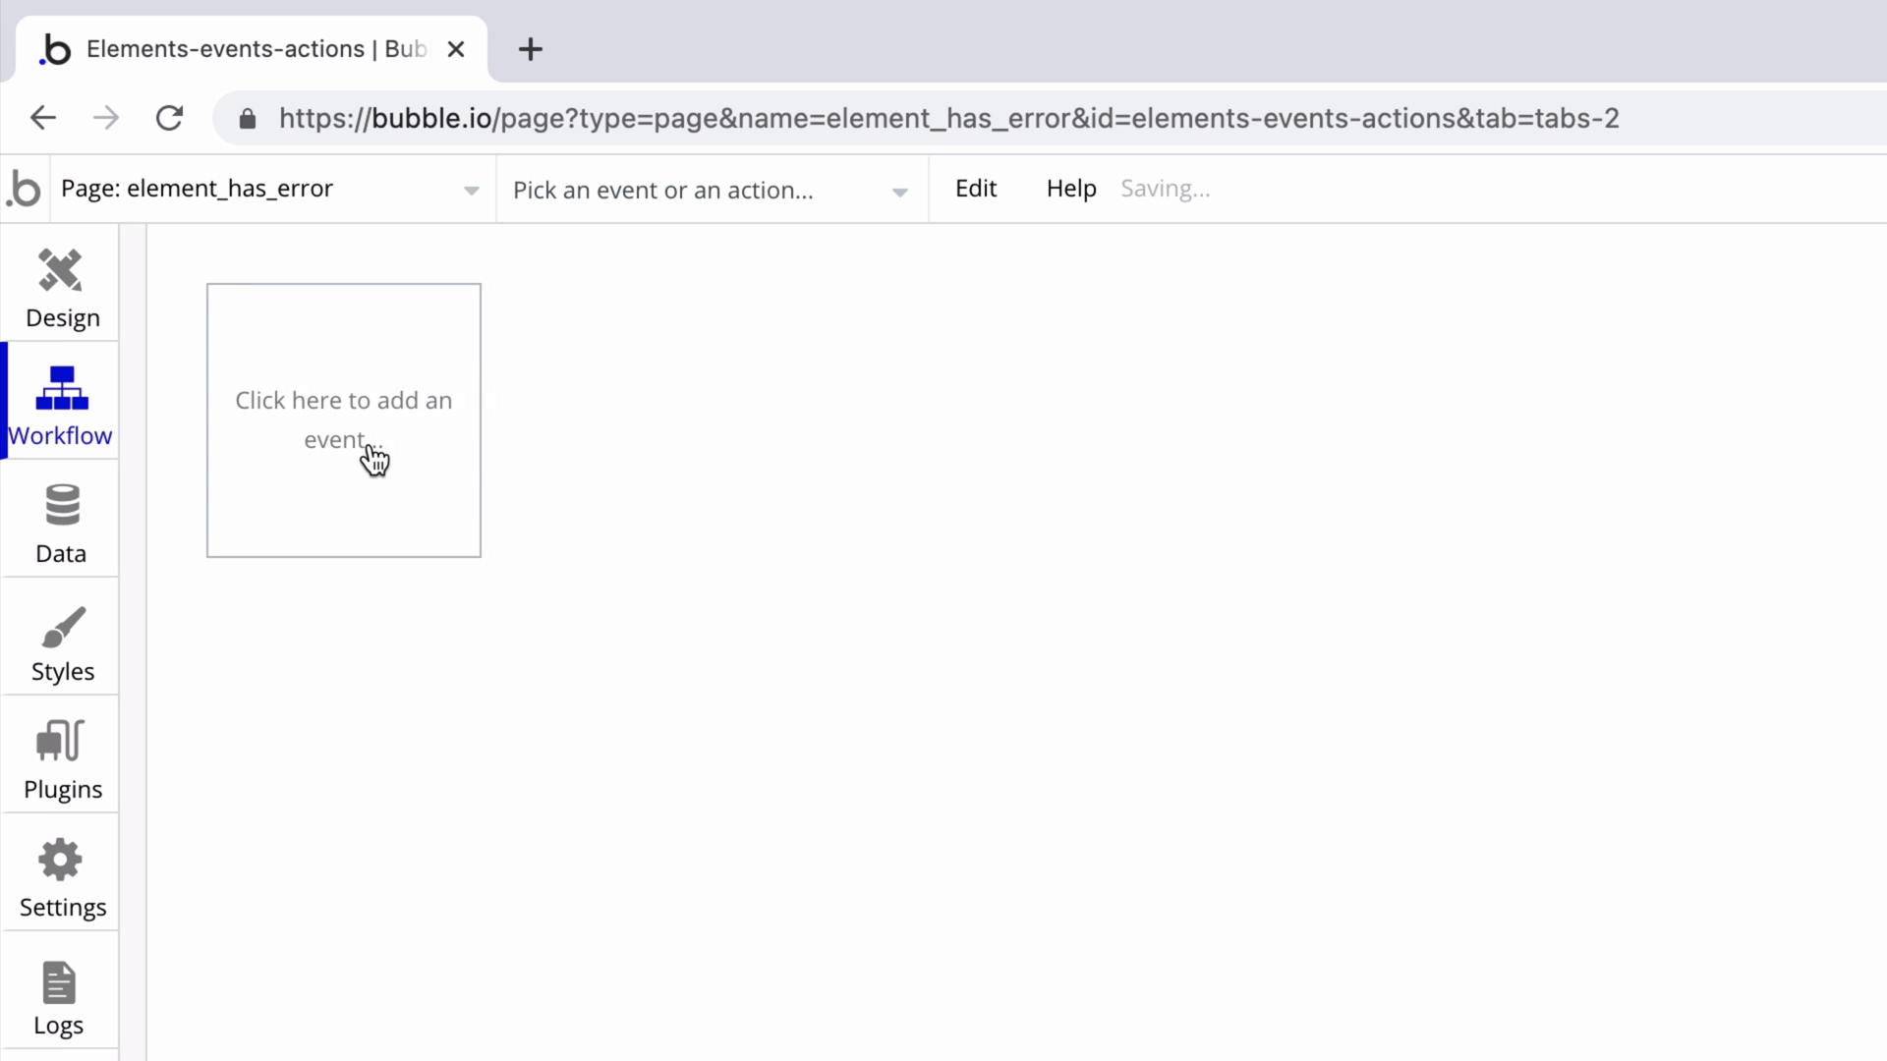
click(342, 420)
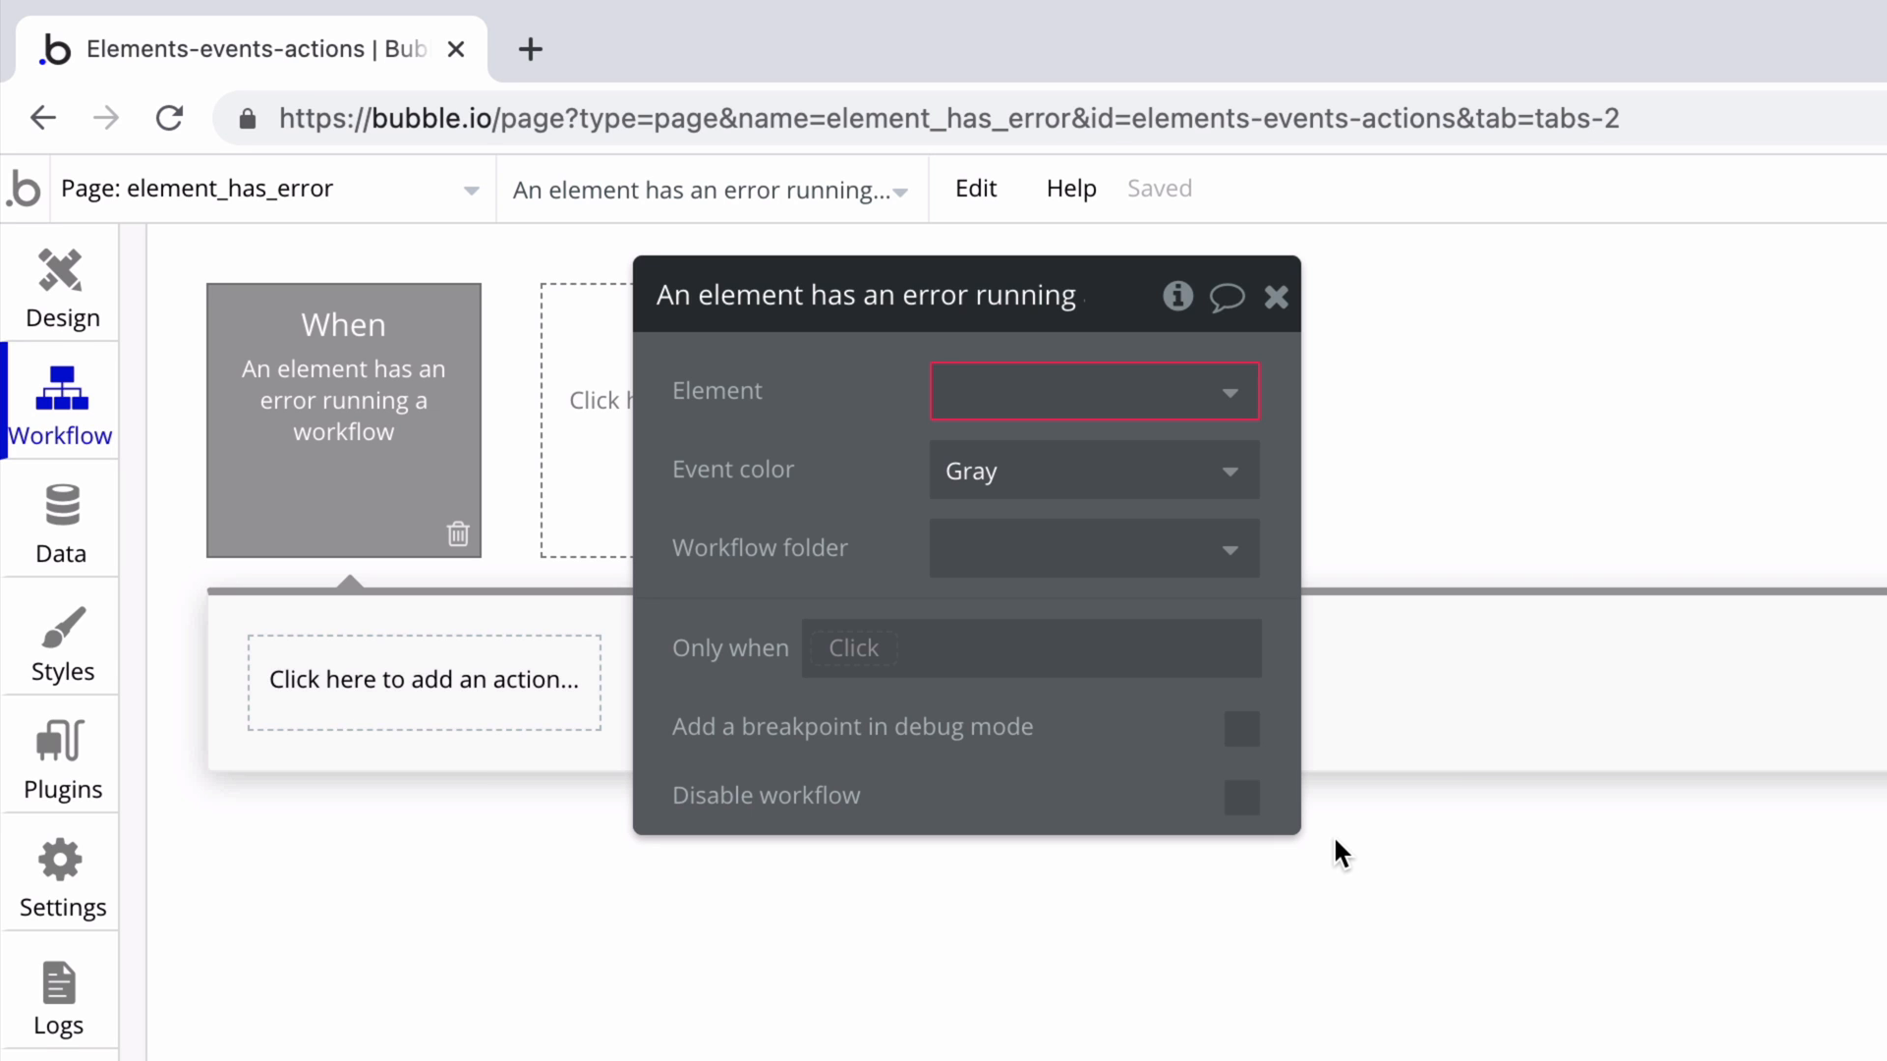
click(1093, 389)
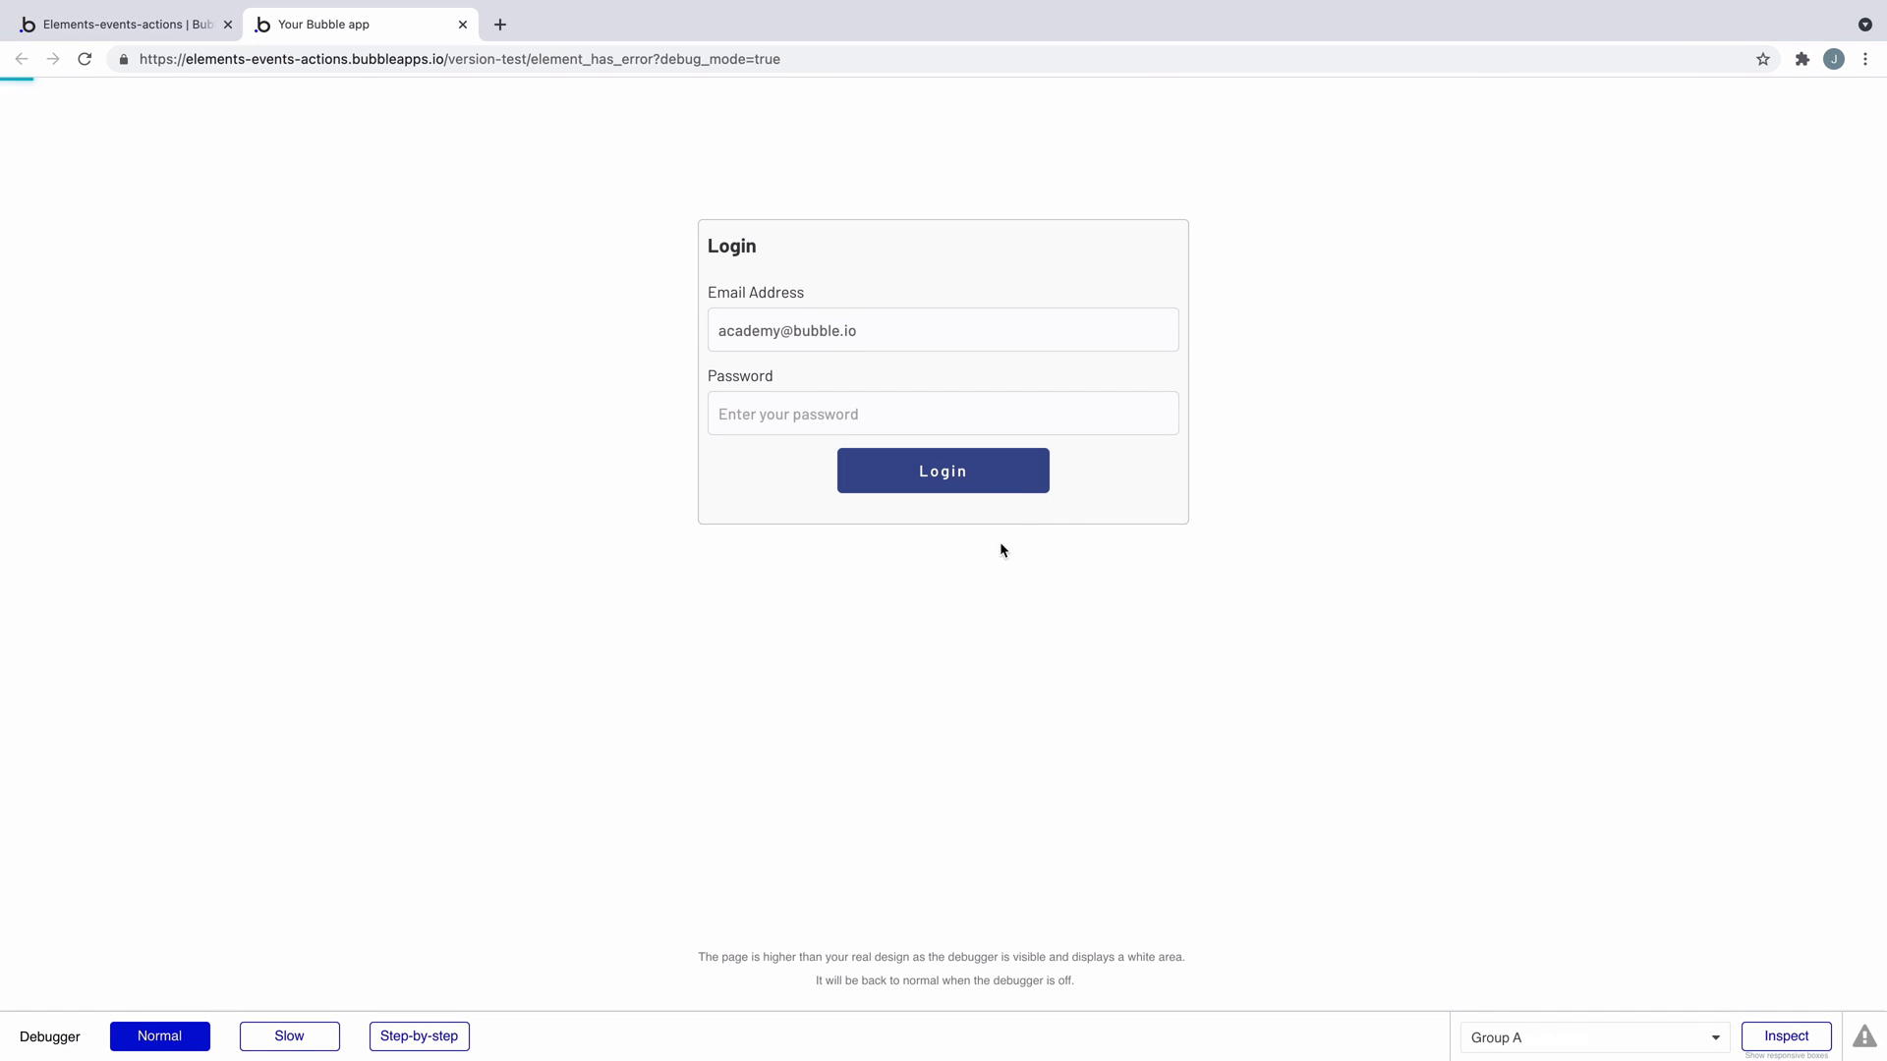
click(942, 470)
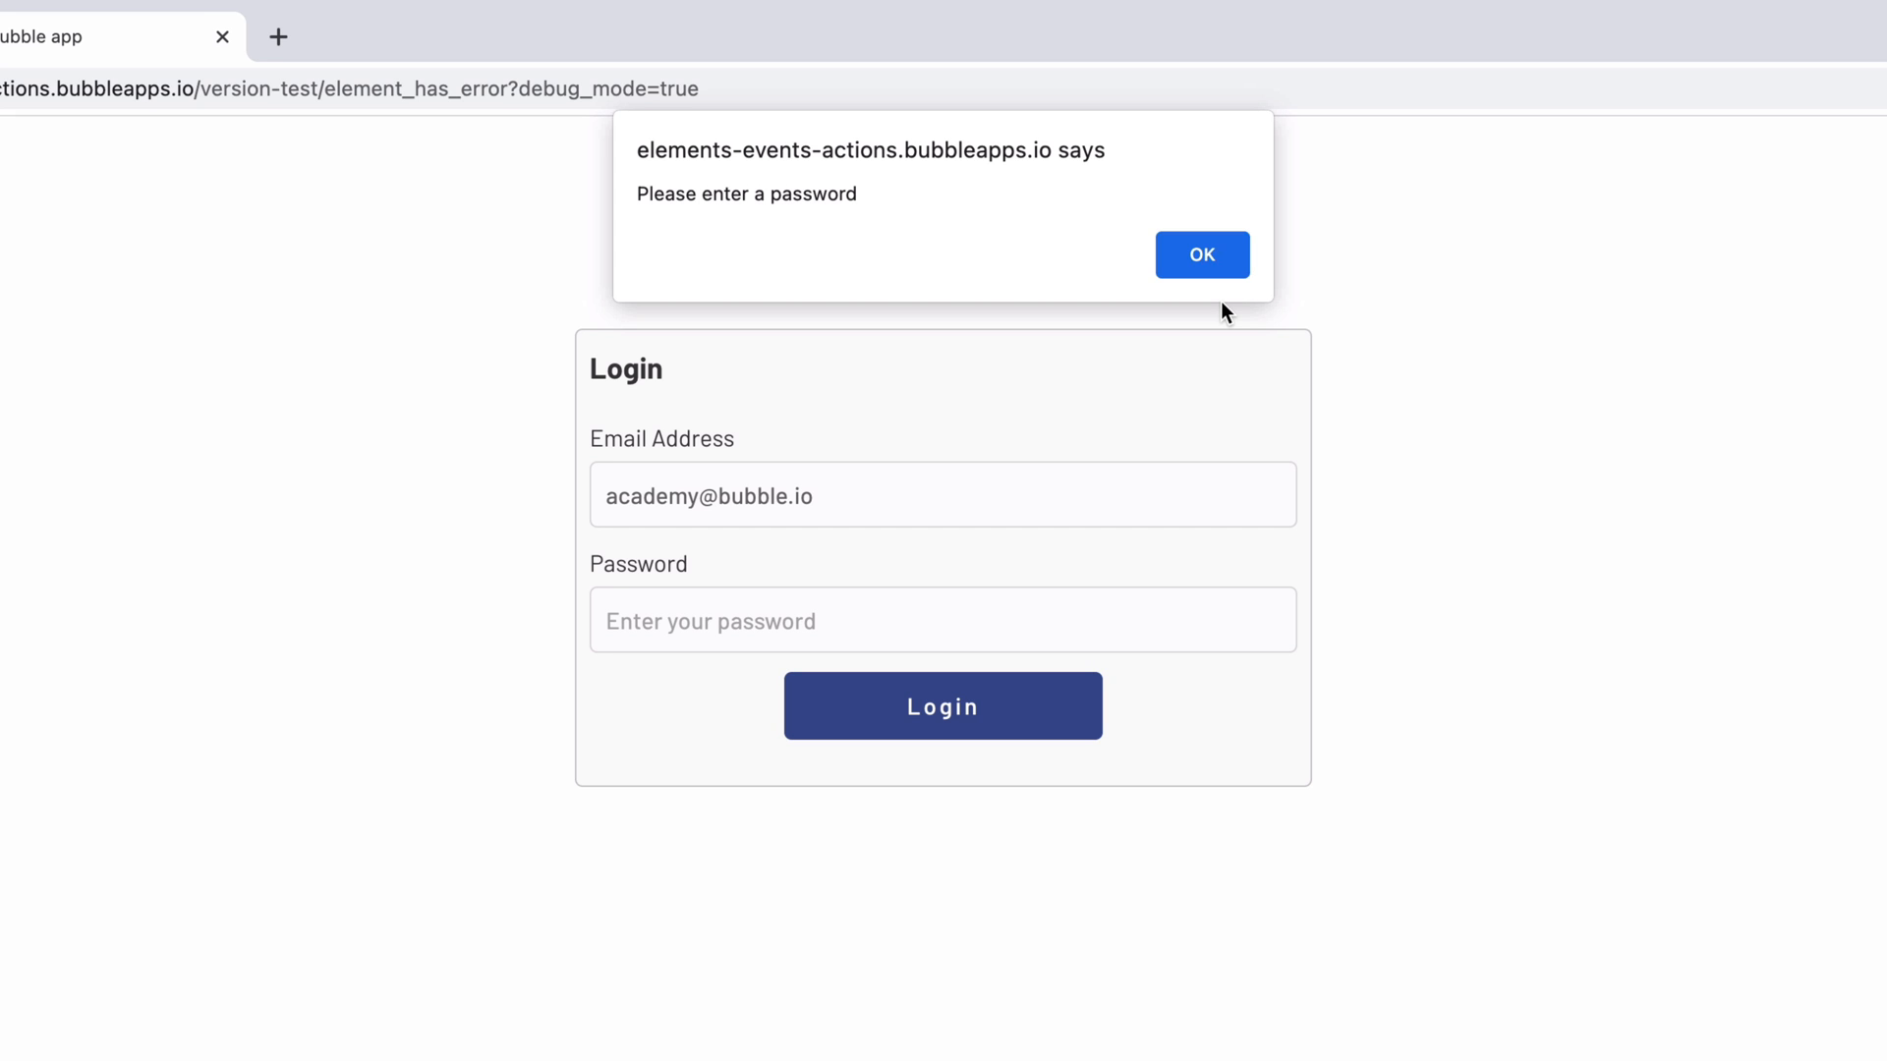
click(1199, 254)
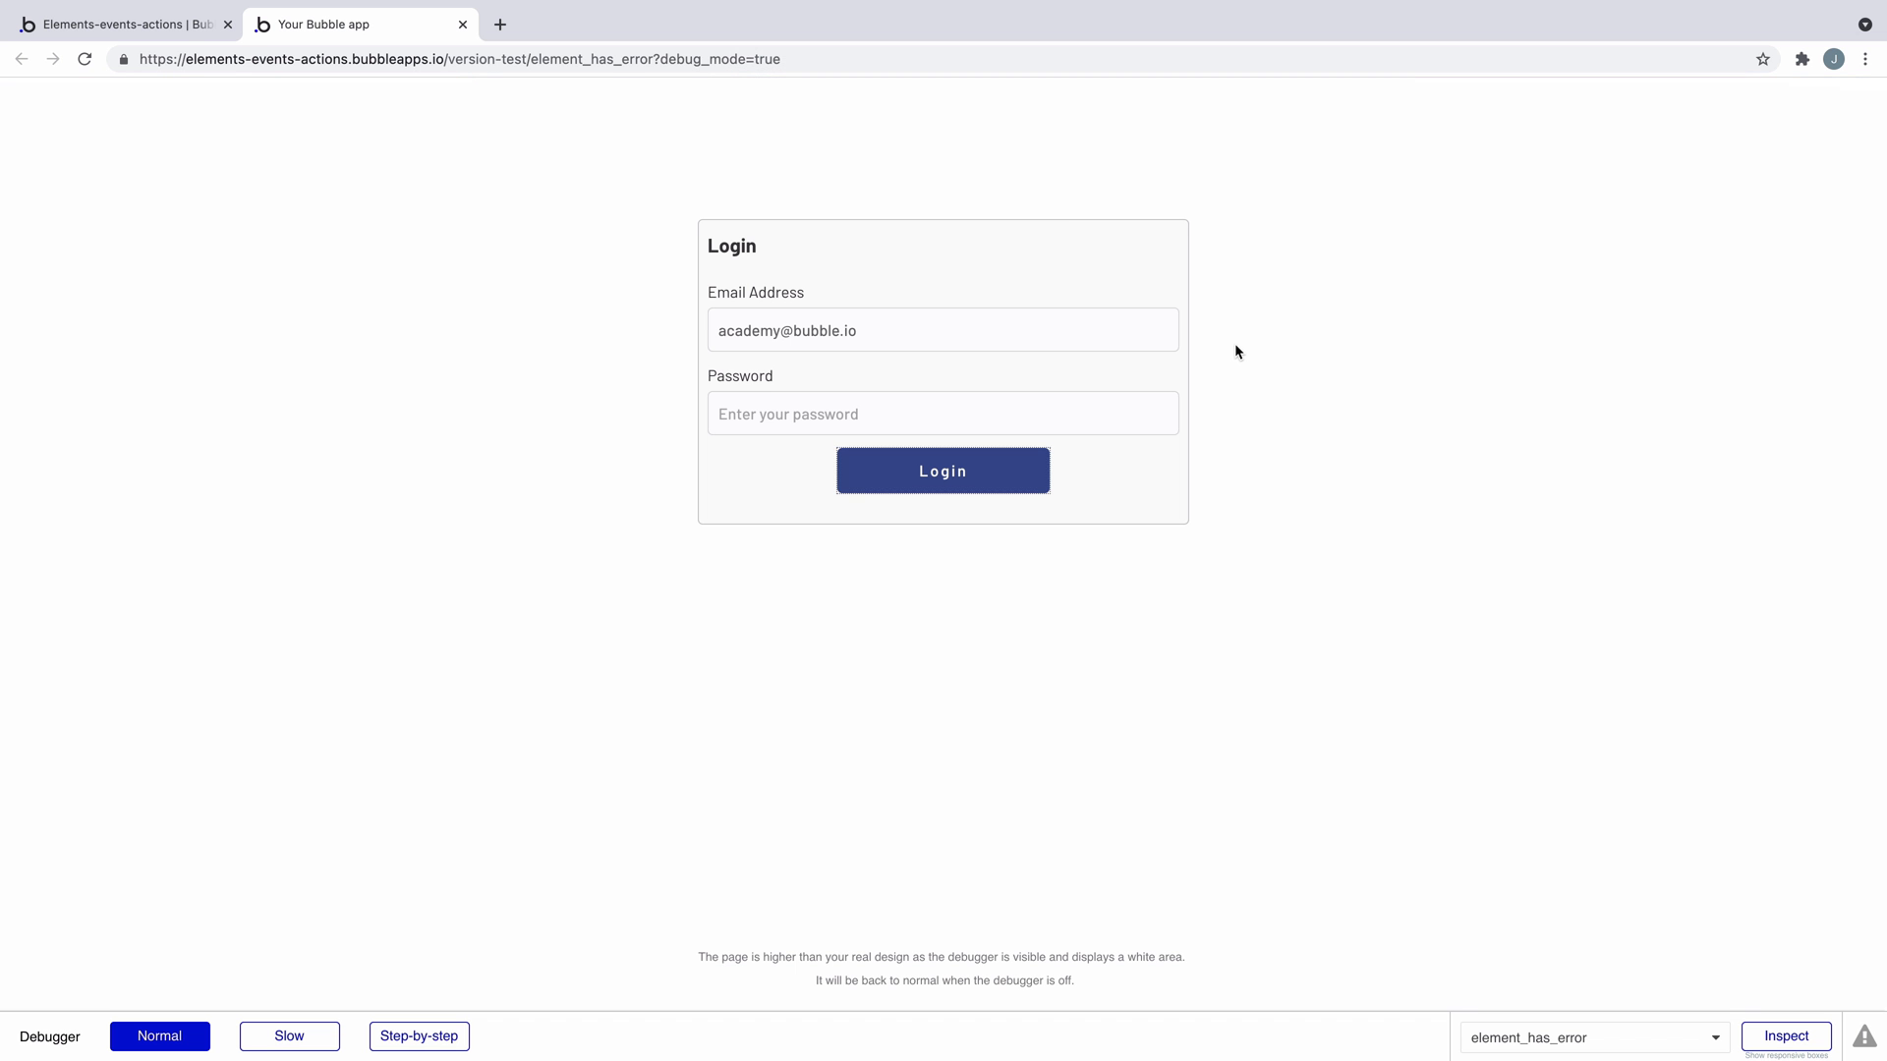
- Add a Show message action on Alert A with its message set to Current Workflow Error's message
click(120, 24)
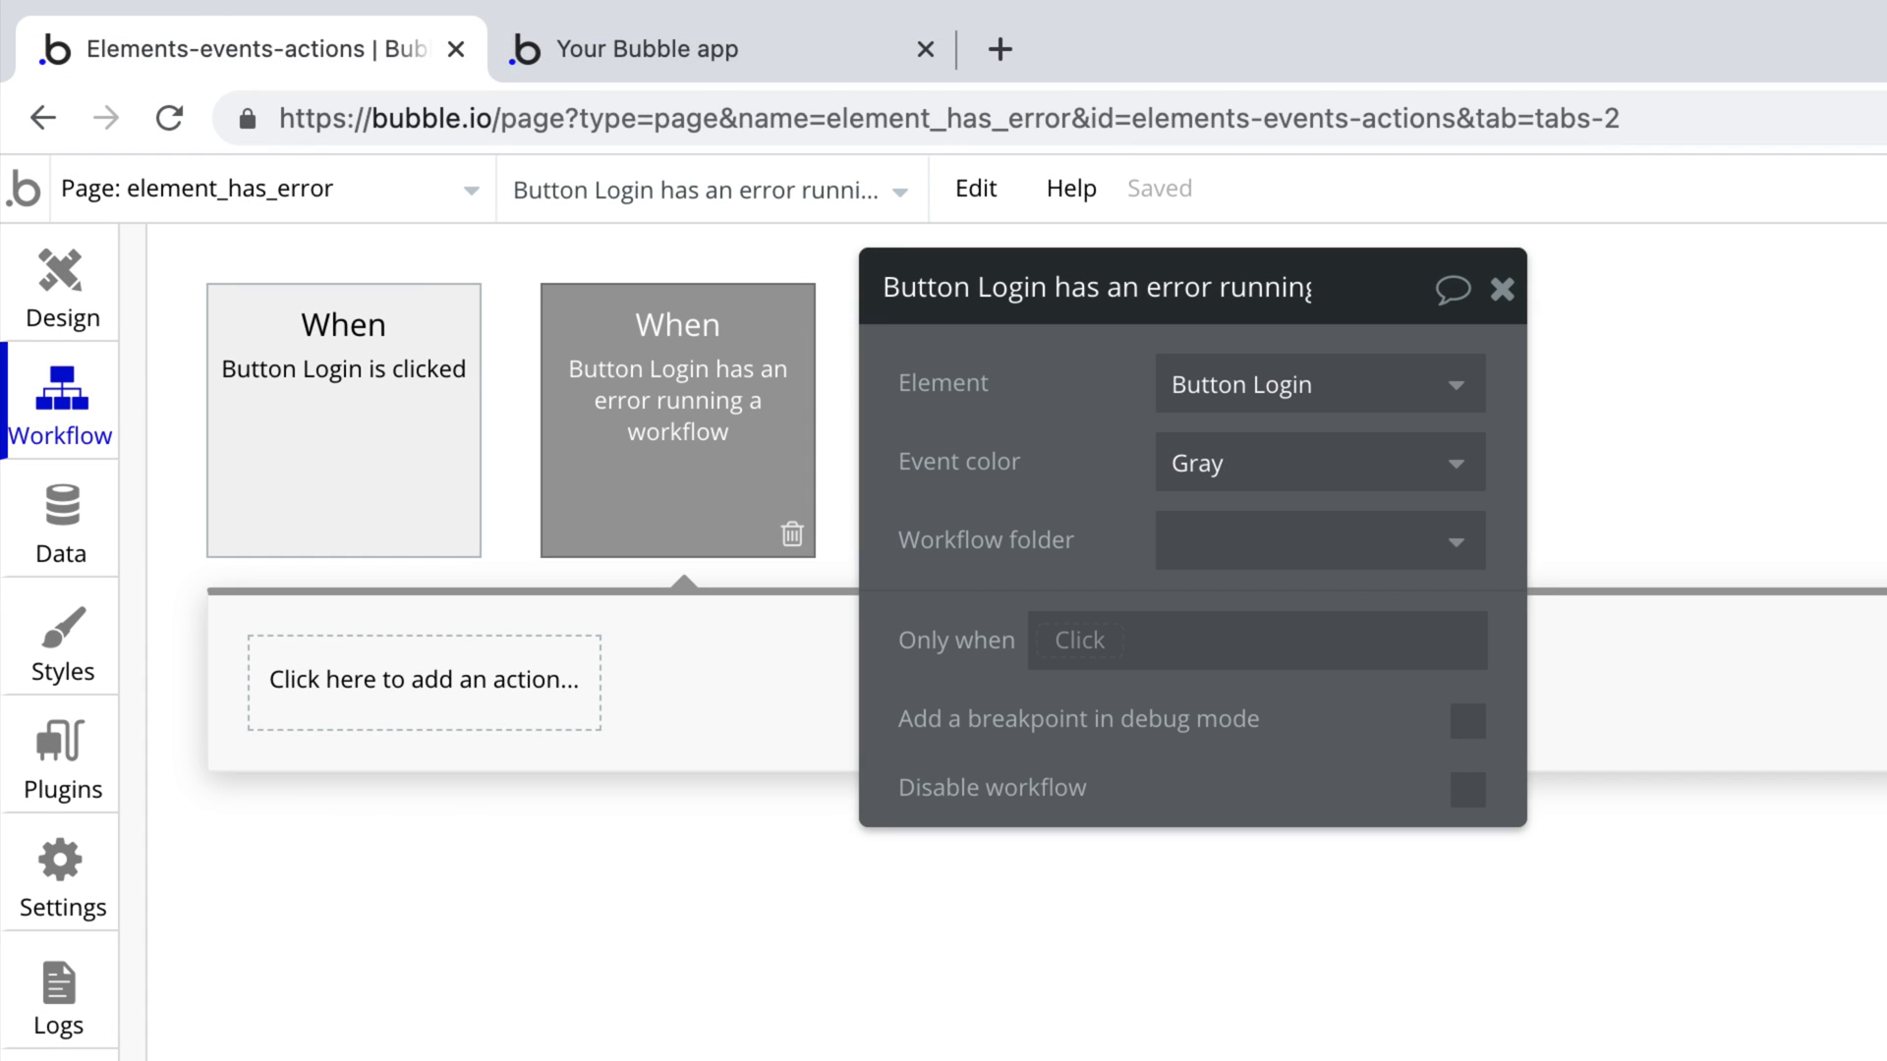
click(423, 678)
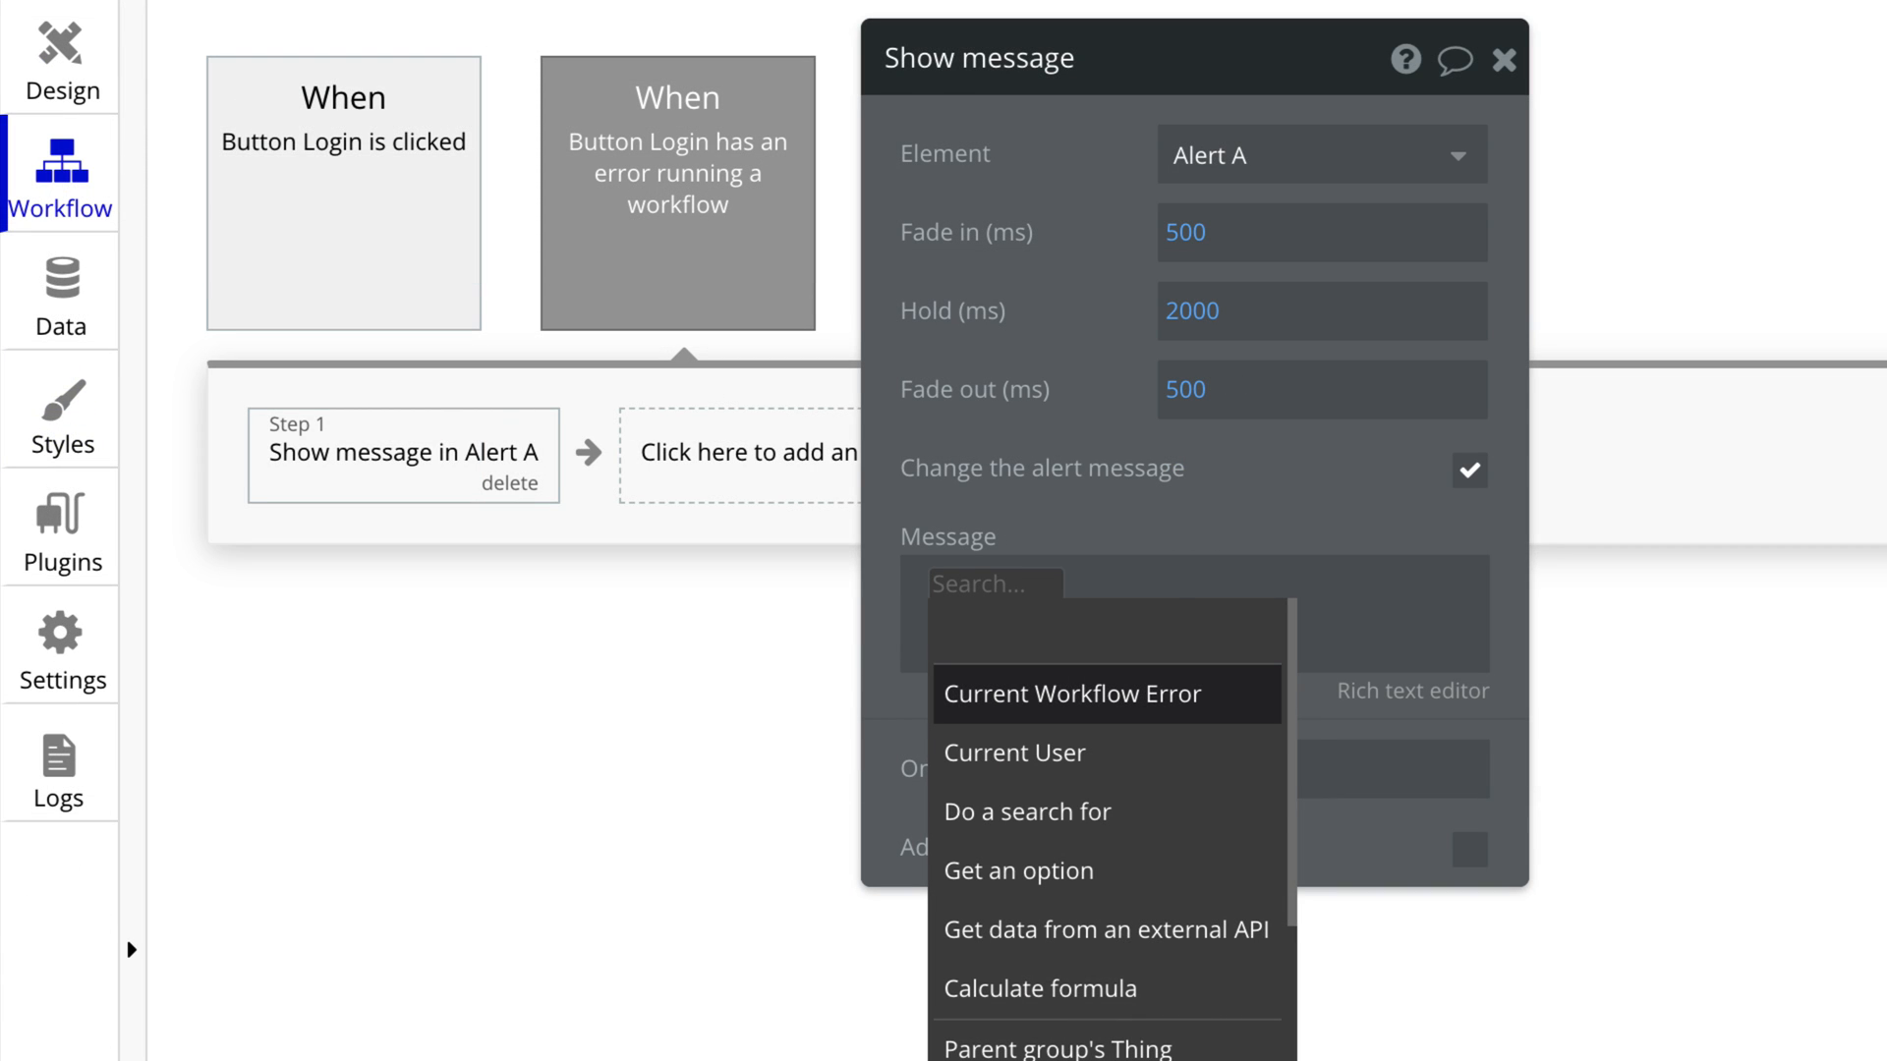
click(1075, 694)
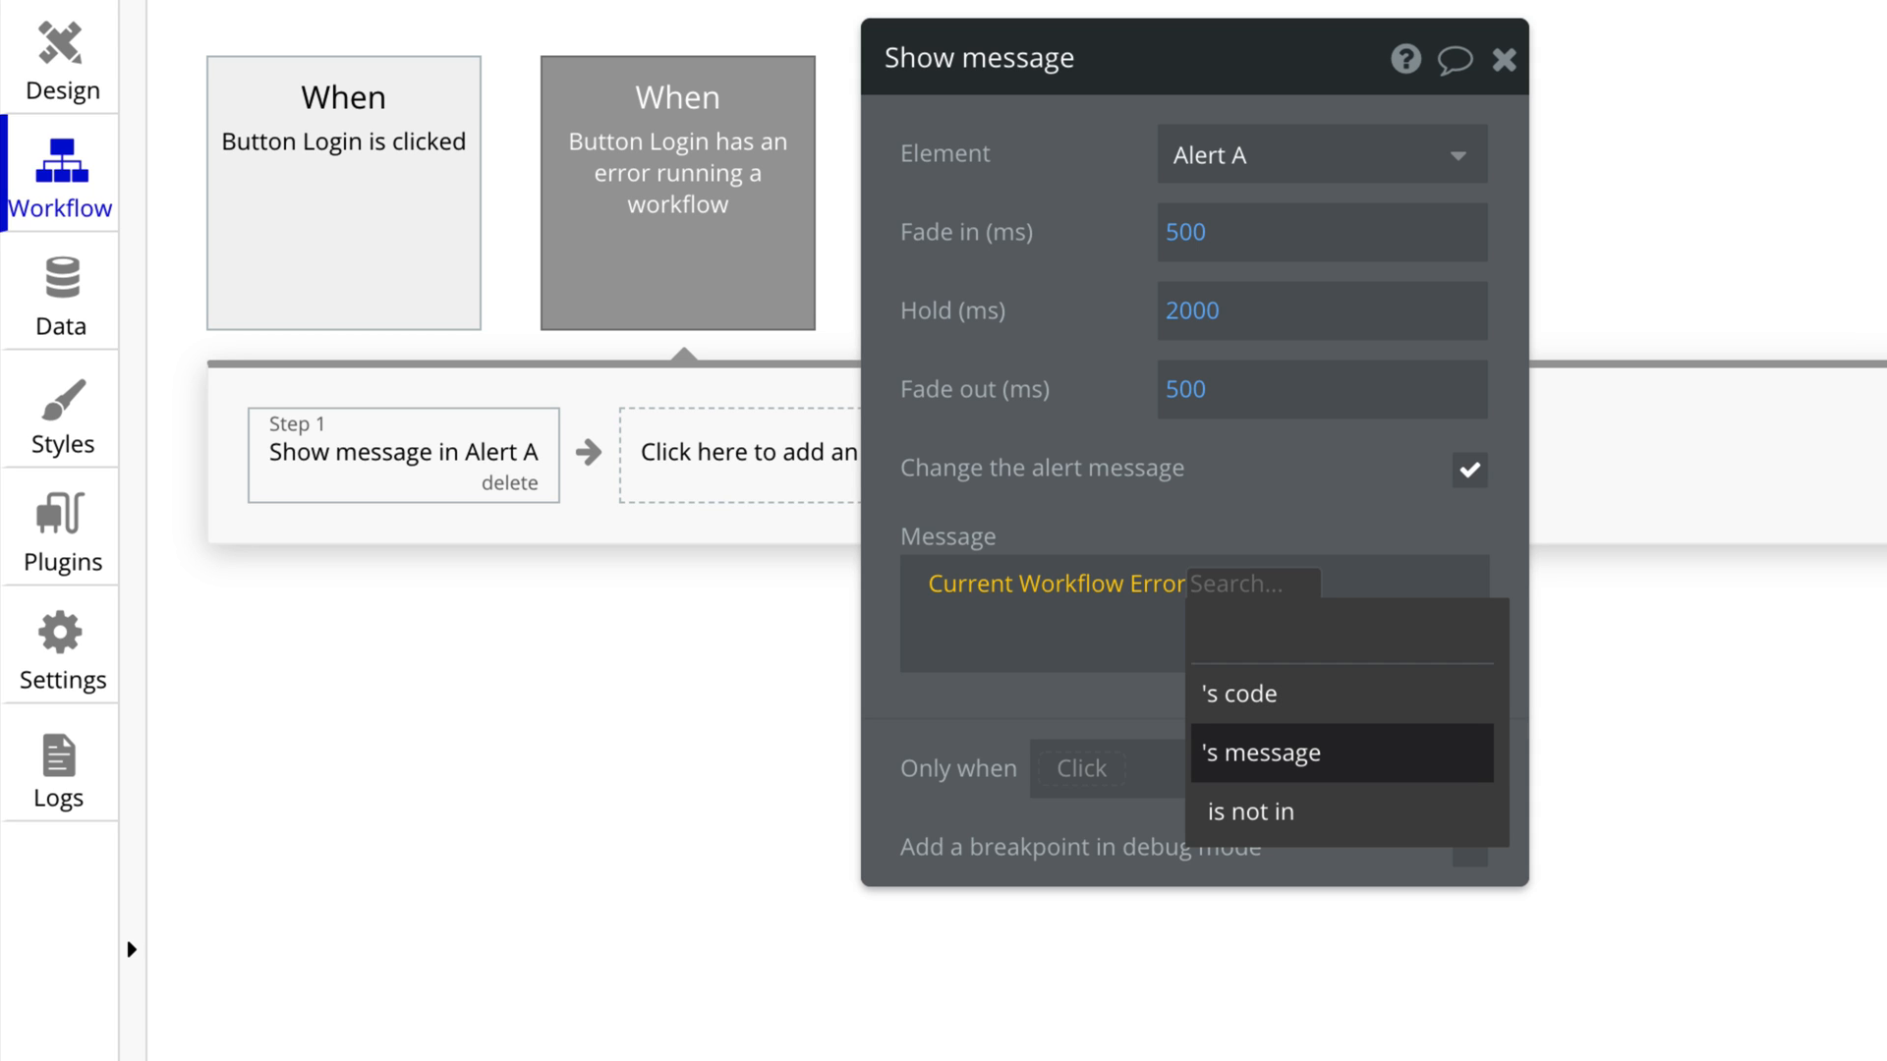
click(1262, 753)
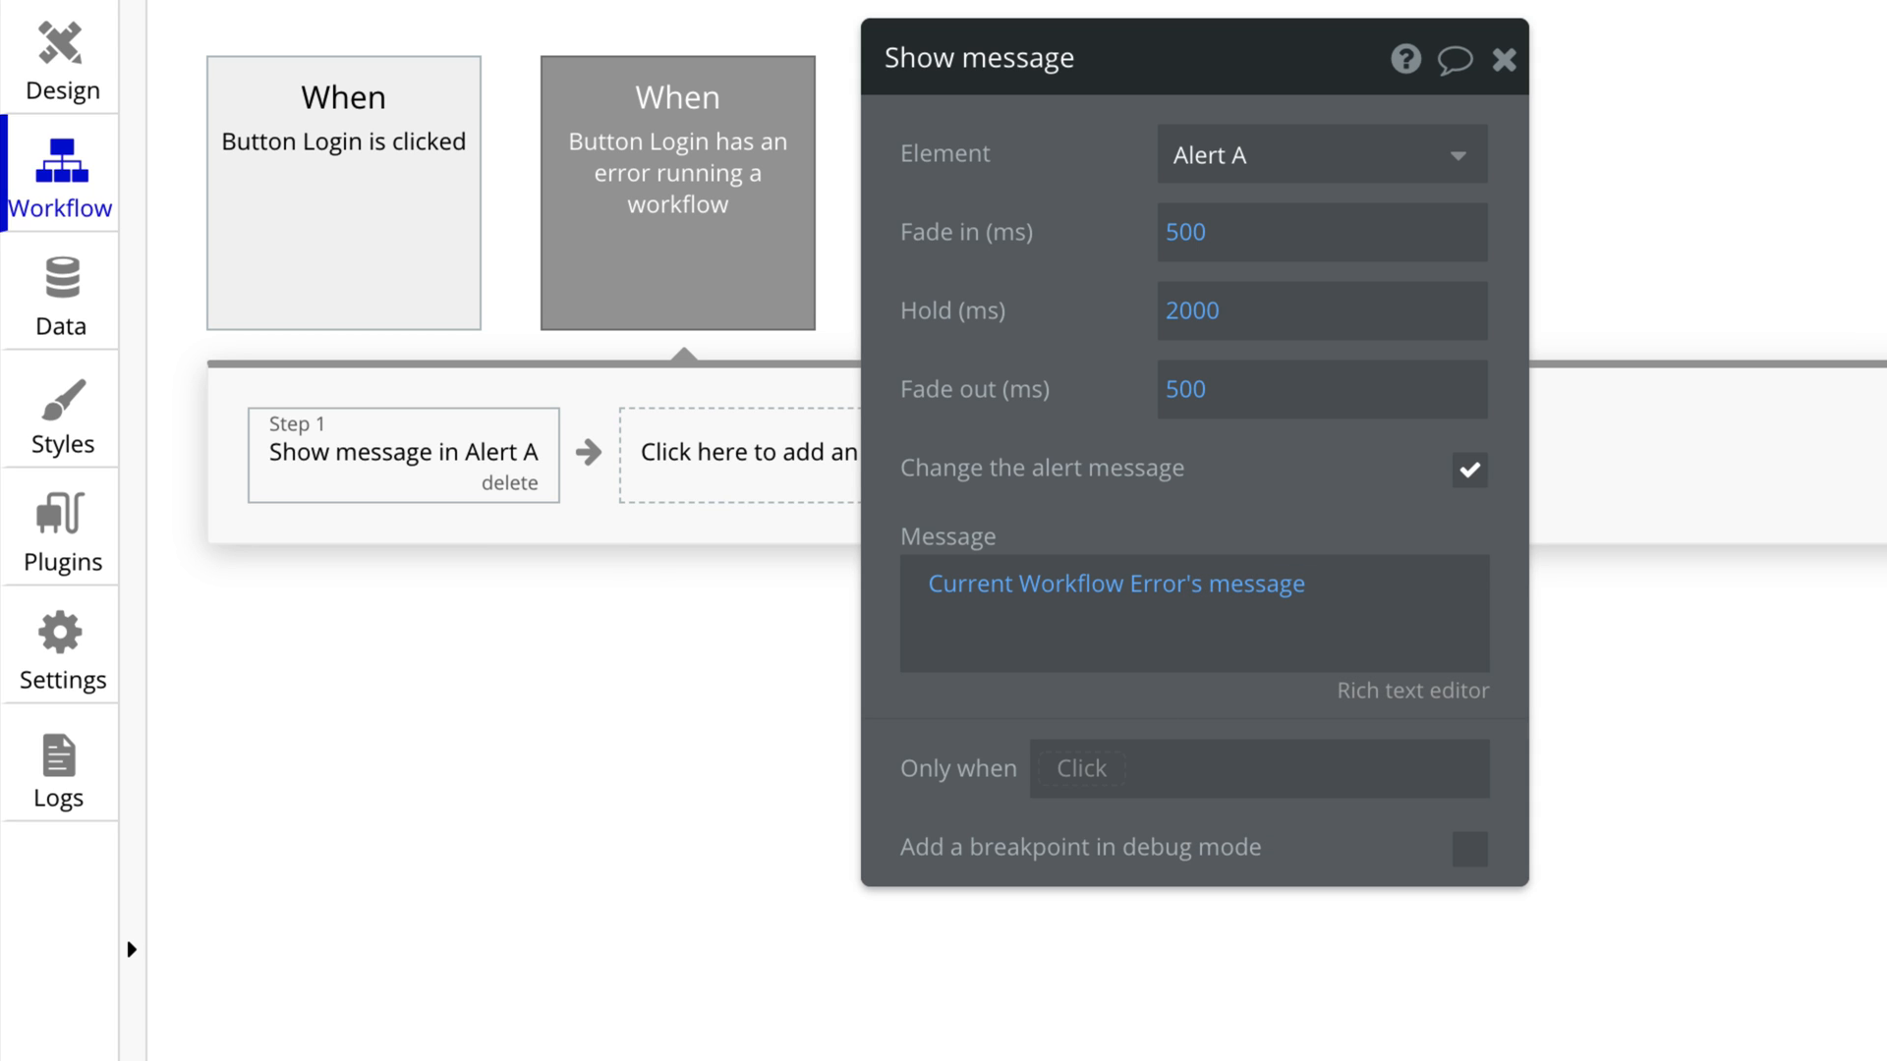